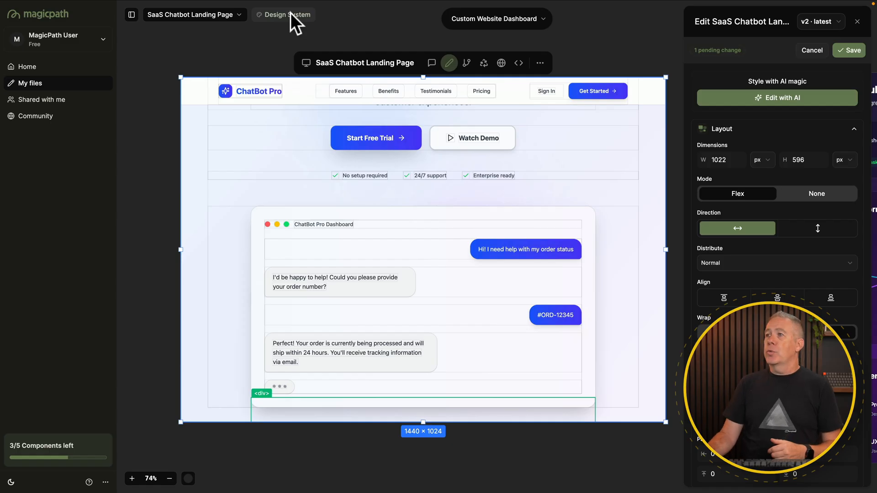
Open the chatbot project's Design System settings and list public themes like OpenAI and Airbnb
left_click(287, 15)
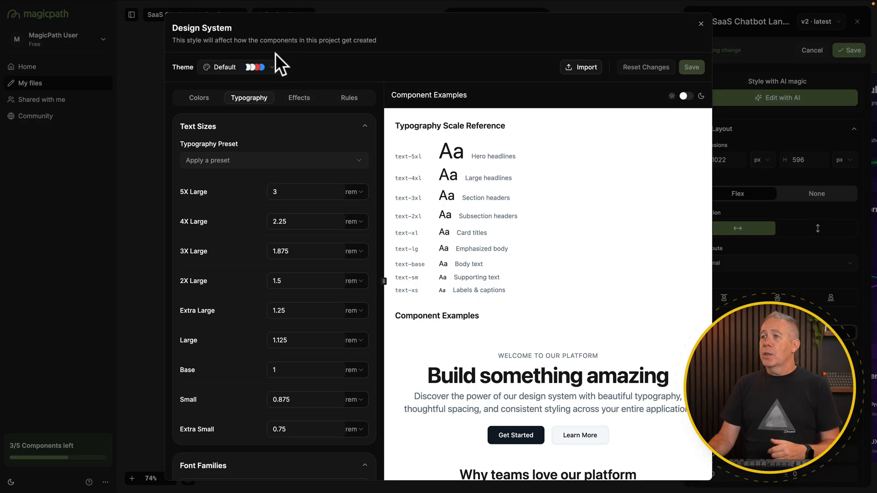
left_click(237, 67)
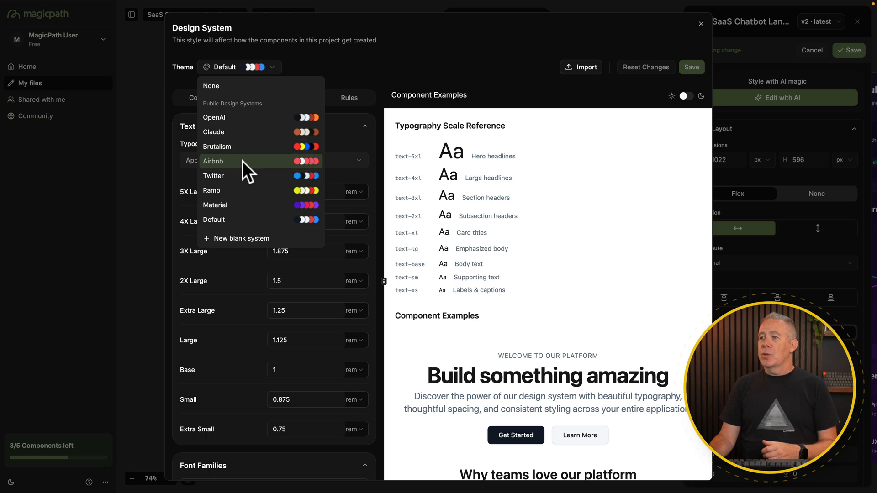
Apply the Airbnb theme, scroll its red-accented preview, and review its colour settings
left_click(213, 162)
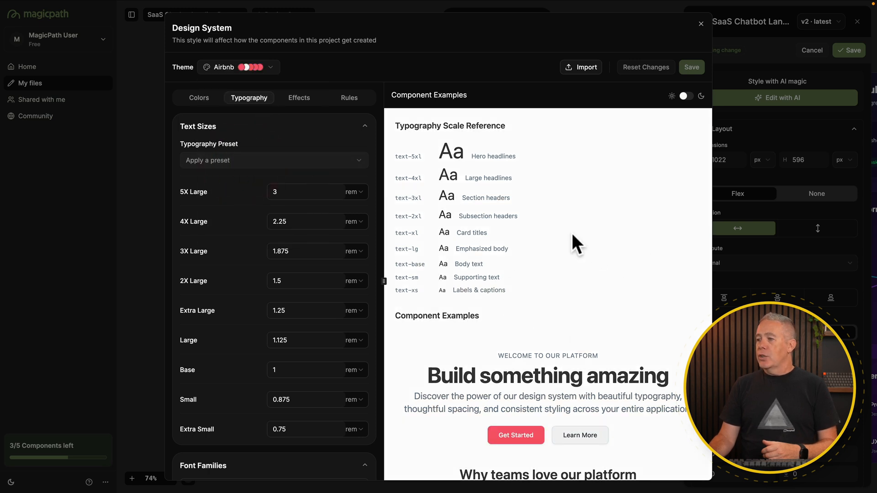
scroll("down", 3)
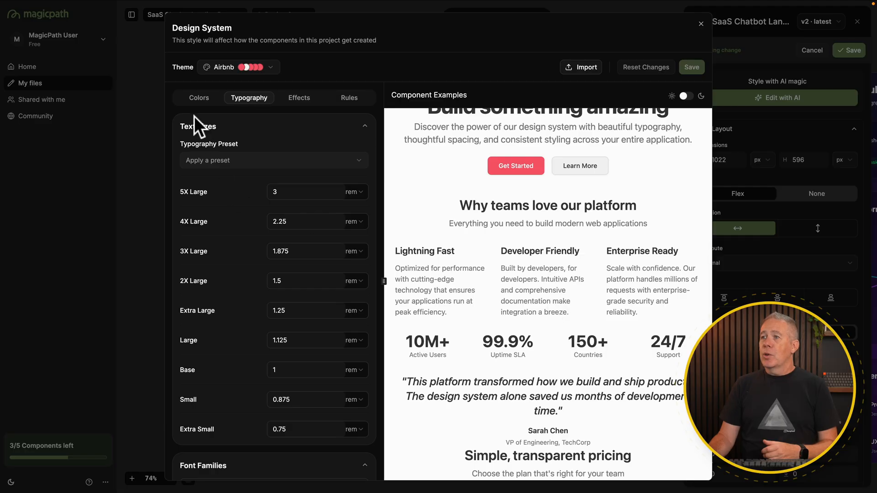
left_click(199, 97)
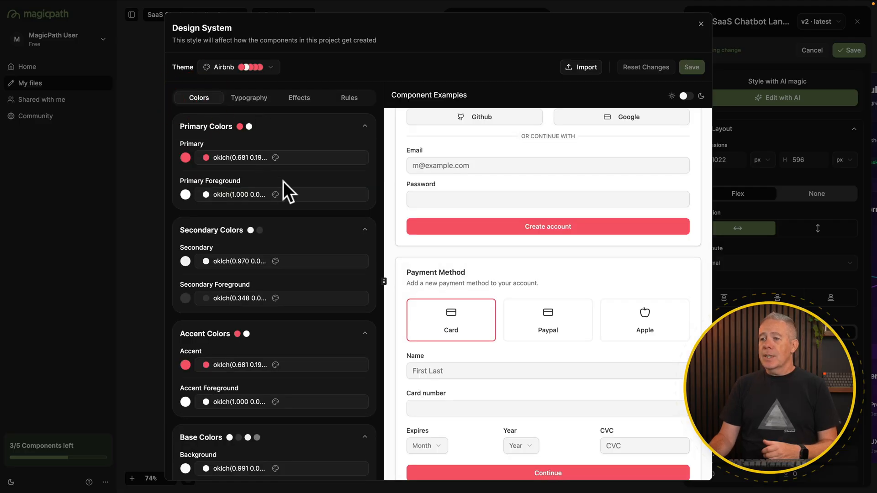
mouse_move(256, 247)
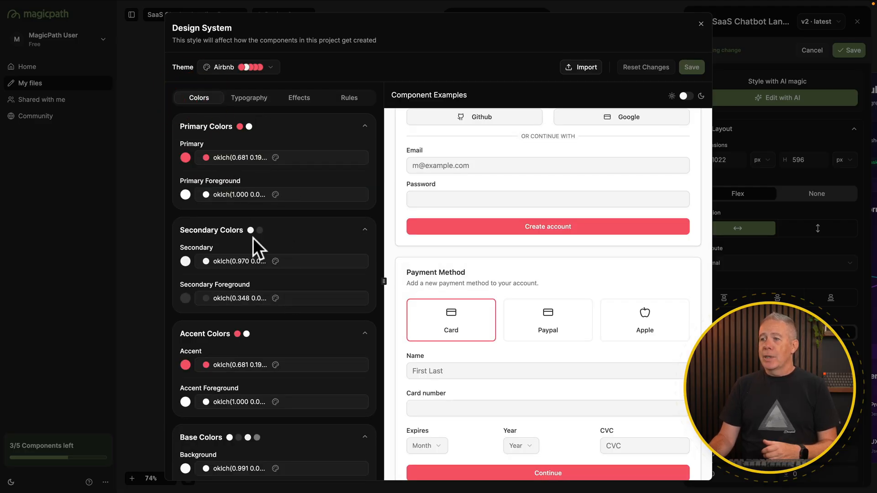
mouse_move(251, 334)
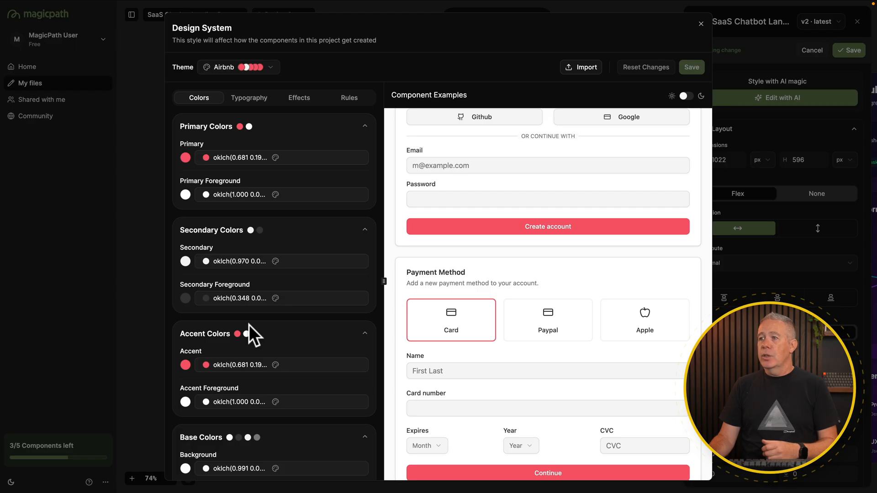
left_click(249, 97)
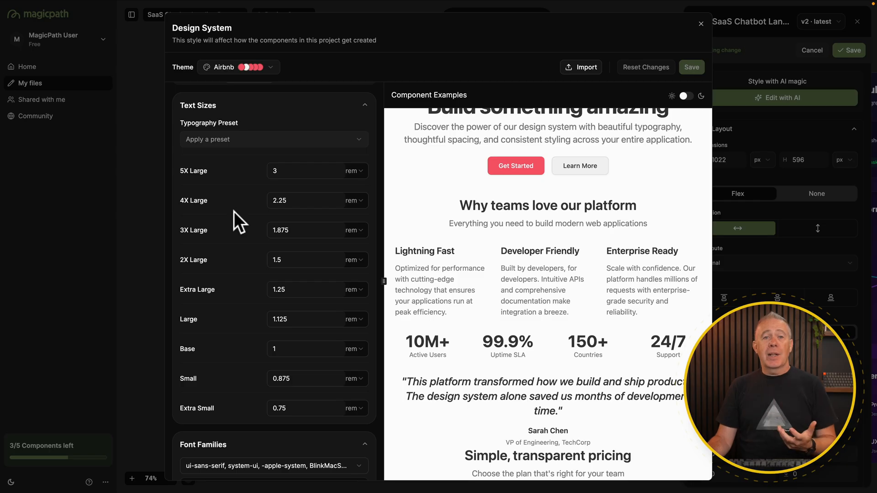
mouse_move(363, 181)
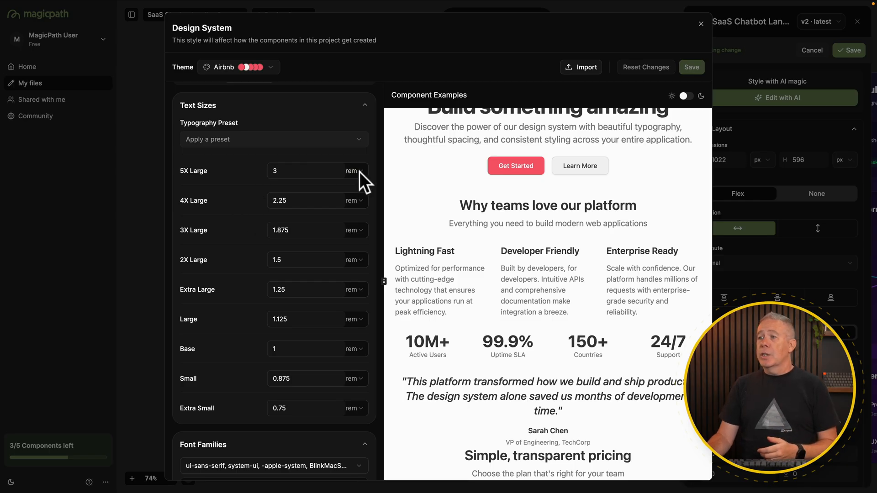
Try Bebas Neue, Cormorant Garamond and System fonts, then settle on Poppins
scroll("down", 3)
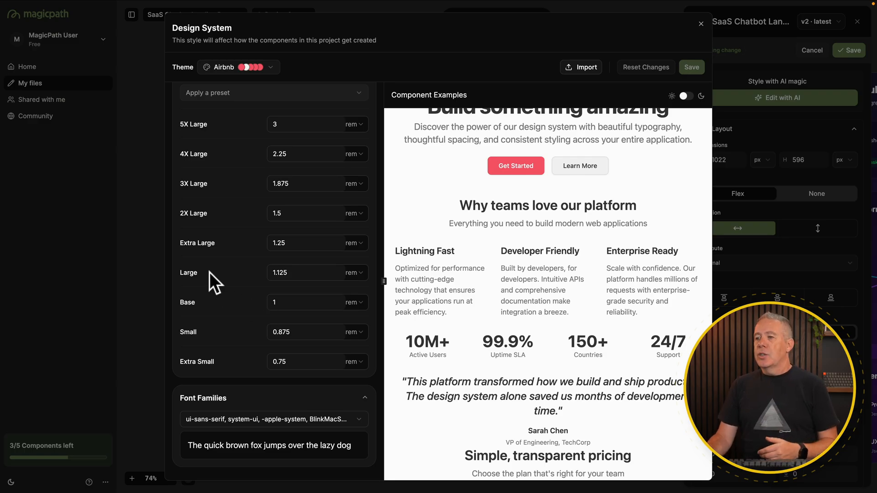
left_click(356, 124)
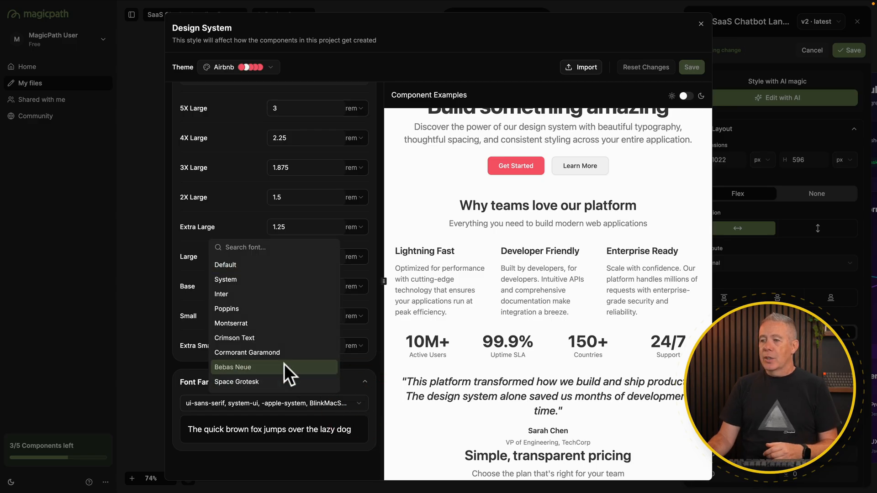
left_click(233, 366)
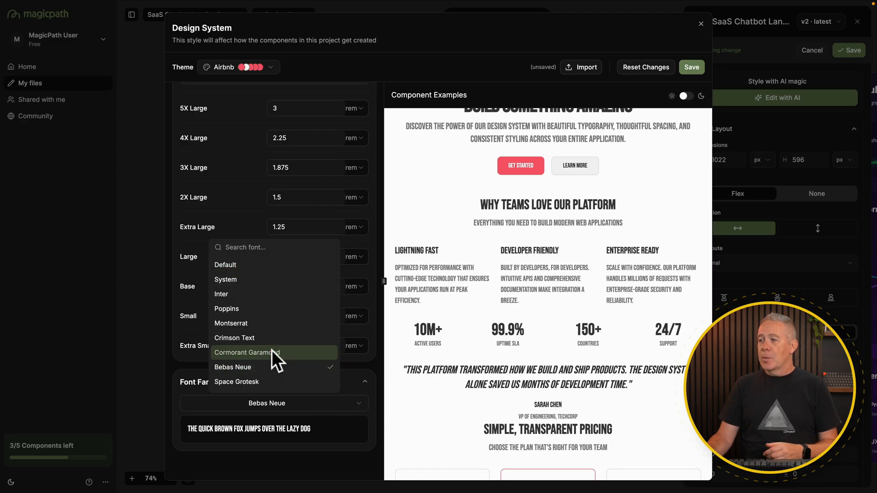
left_click(246, 353)
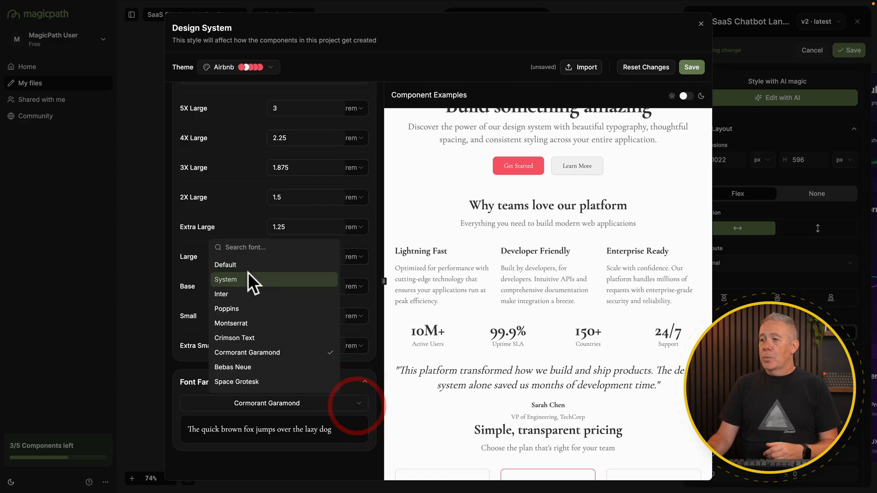
left_click(225, 280)
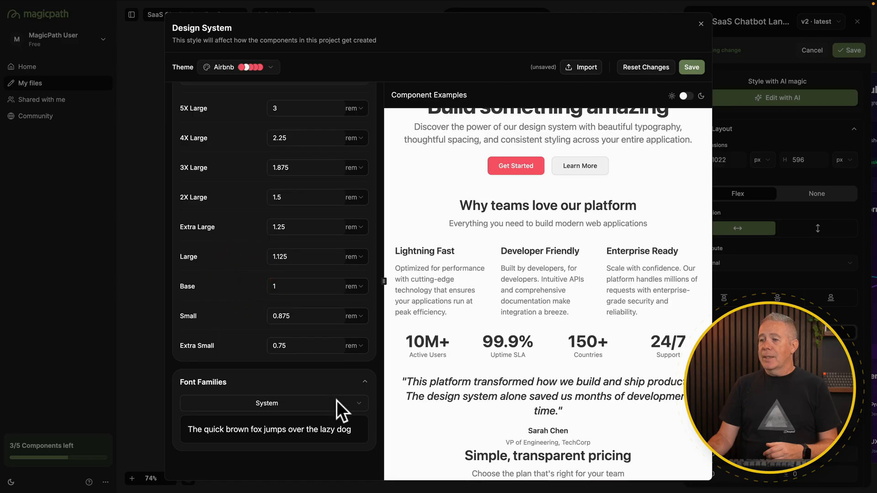
left_click(273, 403)
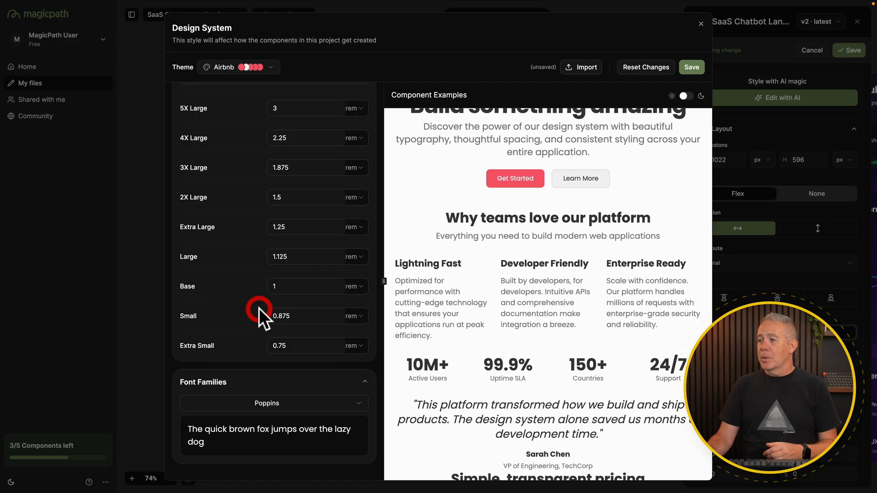
mouse_move(311, 383)
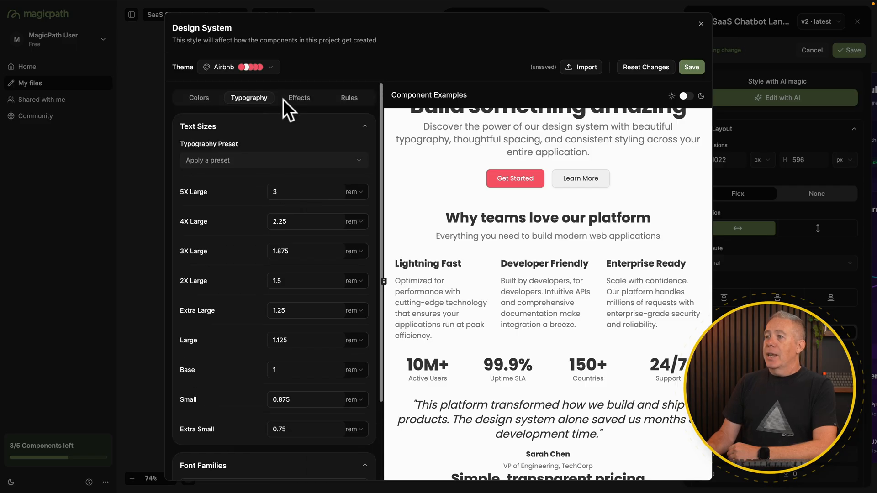
Review the Effects settings, keeping the 0.5 border radius in rem, then show the rules
left_click(298, 97)
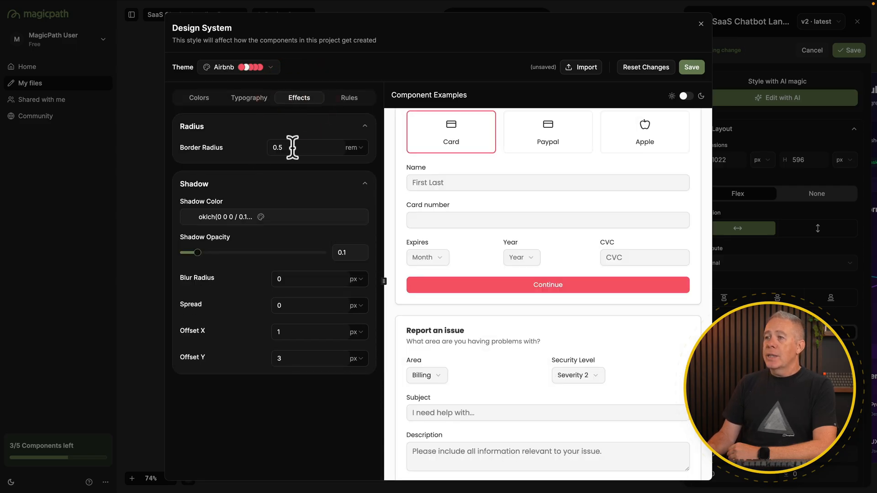
left_click(354, 148)
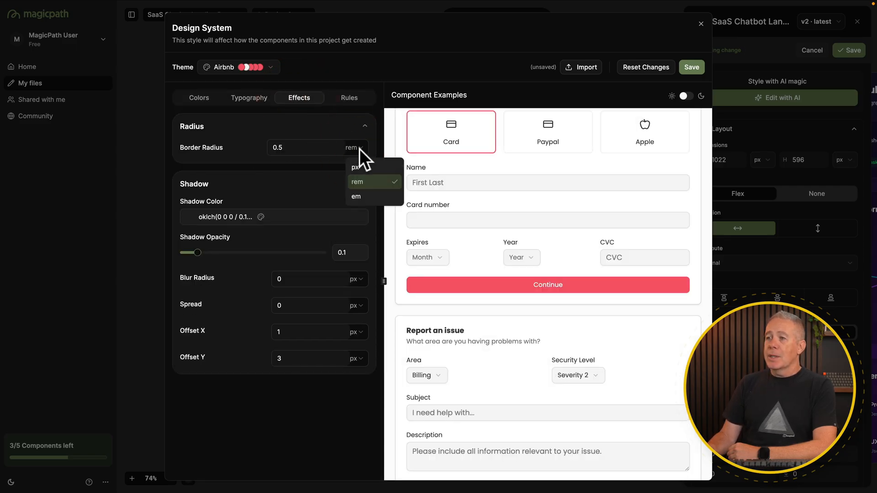
left_click(356, 182)
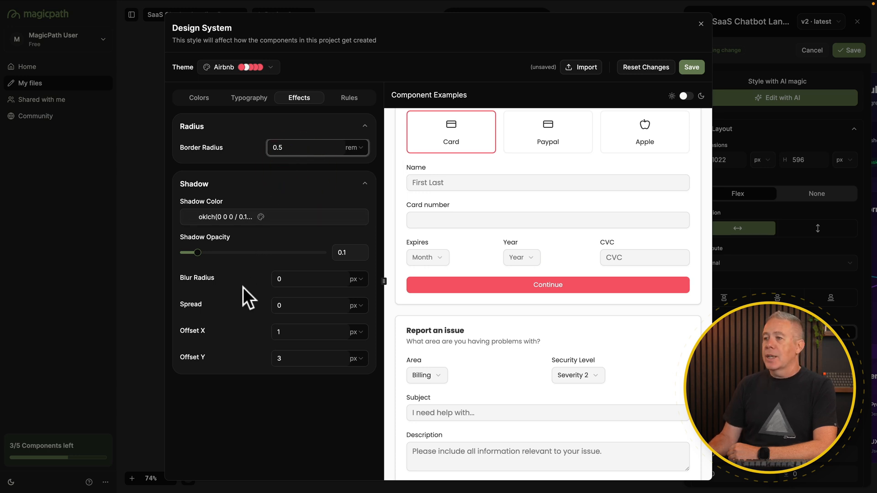
left_click(349, 98)
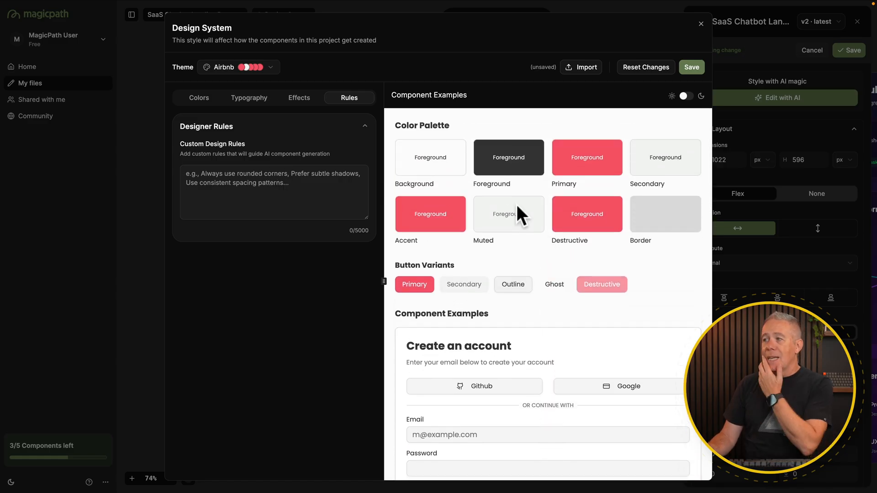
mouse_move(558, 180)
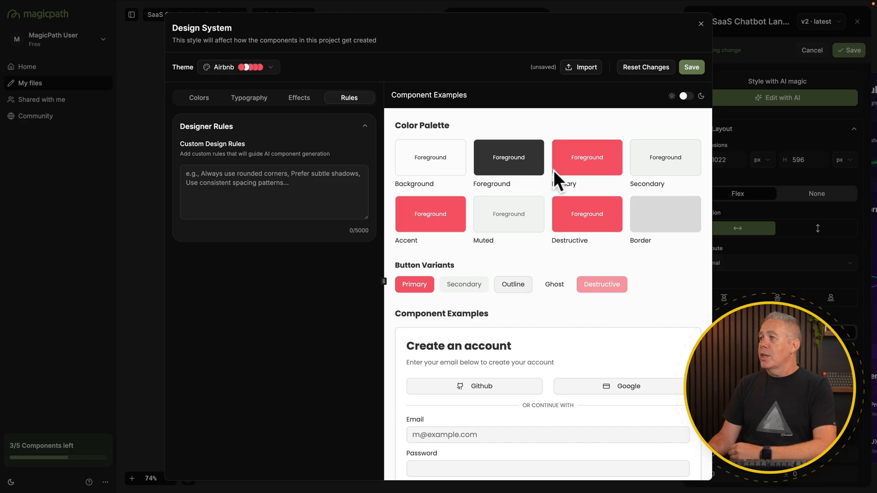
Preview the Airbnb palette in dark mode, return to light, and reopen the theme list
left_click(684, 95)
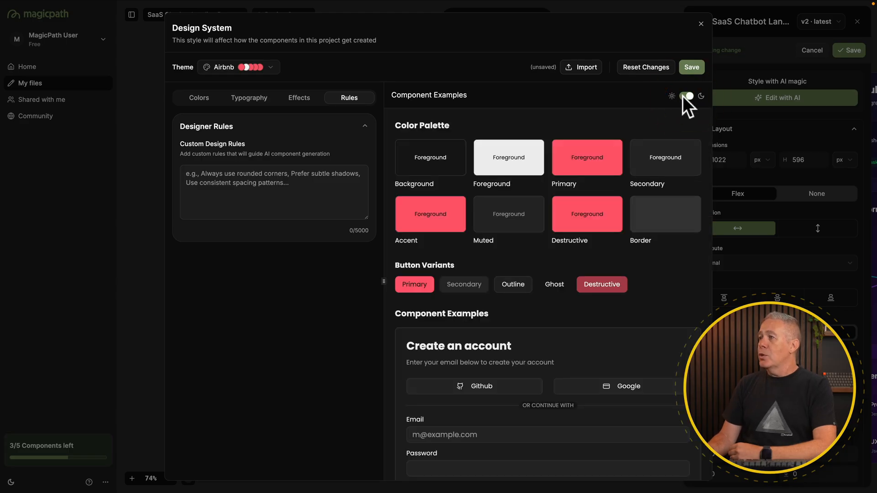
left_click(686, 96)
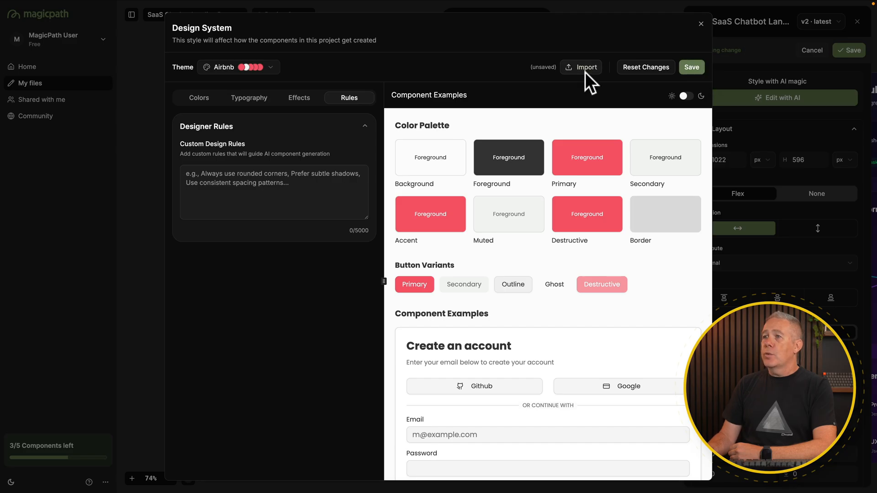
left_click(237, 67)
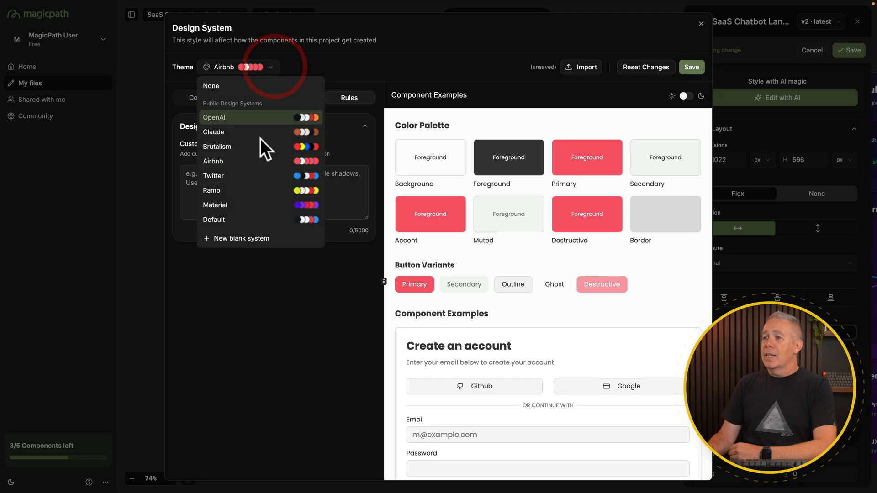
mouse_move(259, 132)
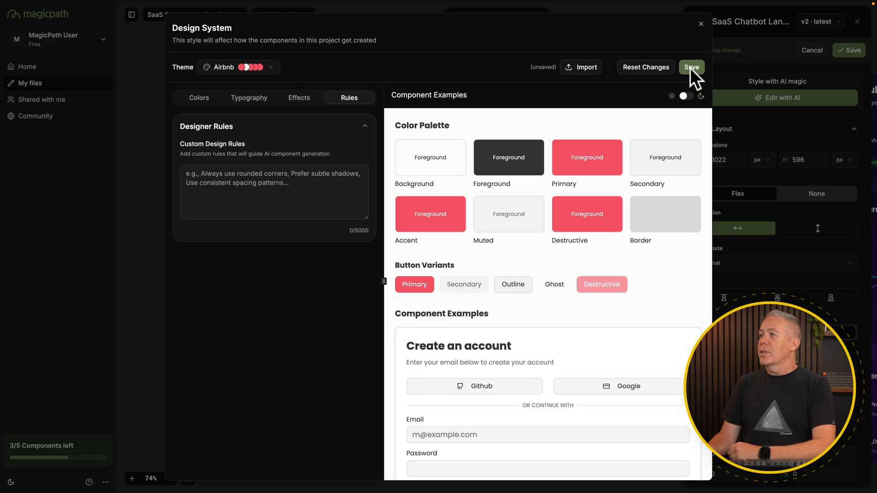
mouse_move(579, 78)
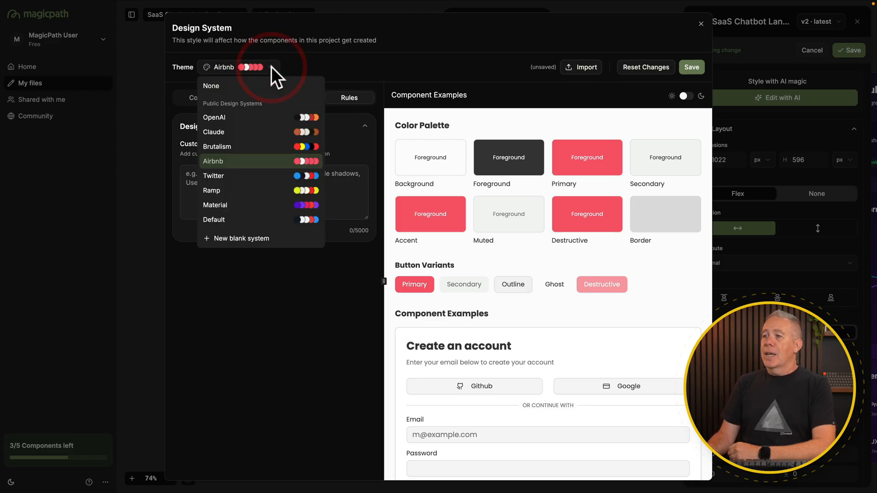
mouse_move(241, 175)
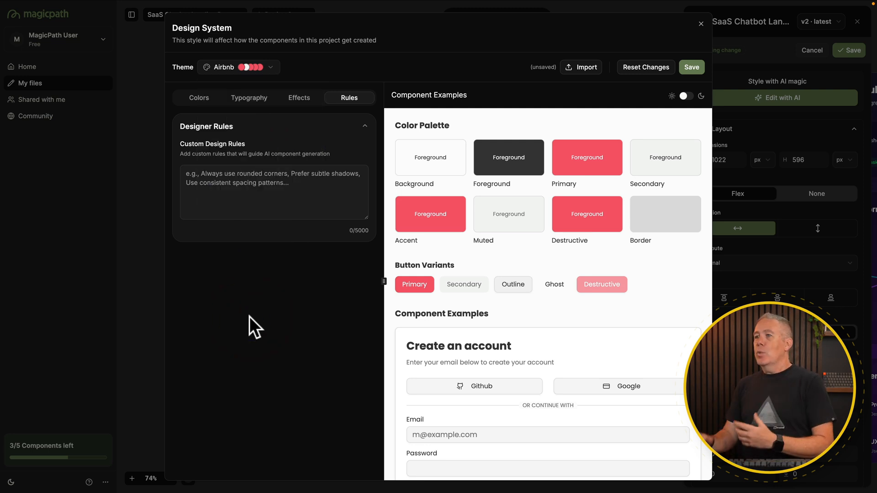
Close the Design System dialog to return to the SaaS Chatbot Landing Page canvas
left_click(700, 23)
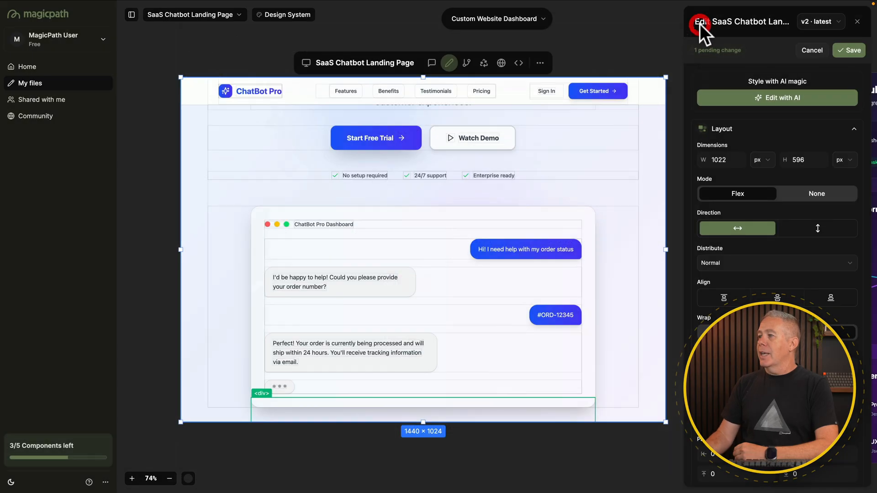
mouse_move(214, 62)
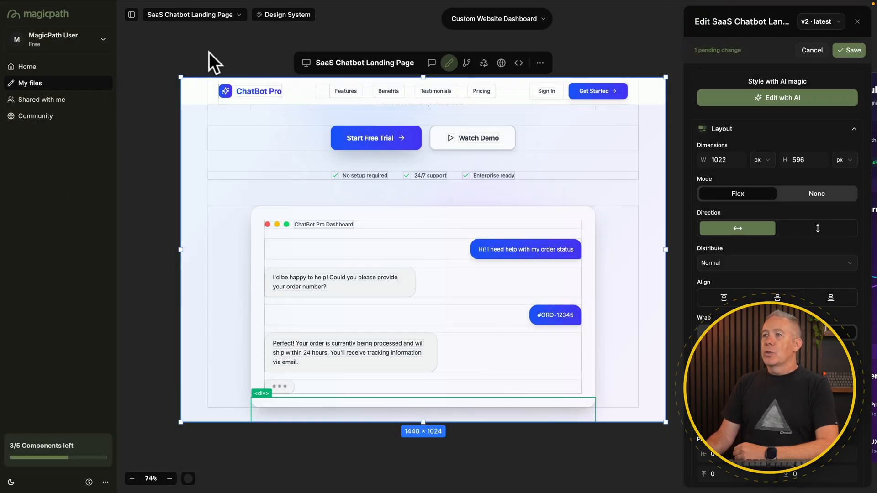
Add a component and submit the colourful real estate login page prompt with luxury property photo
left_click(193, 14)
type("Design a login page for a real estate website for estate agencies. Make it colourful, with the image of a high end property as the background underneath the login form element.")
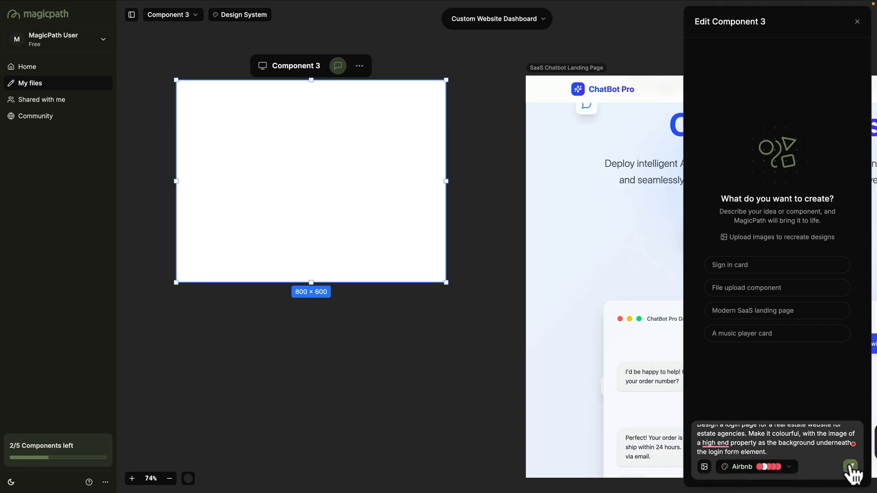
left_click(850, 467)
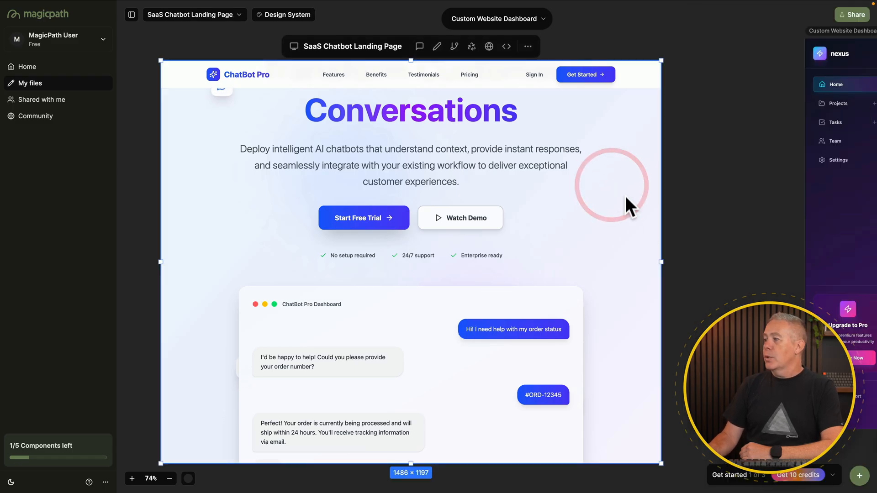
mouse_move(661, 264)
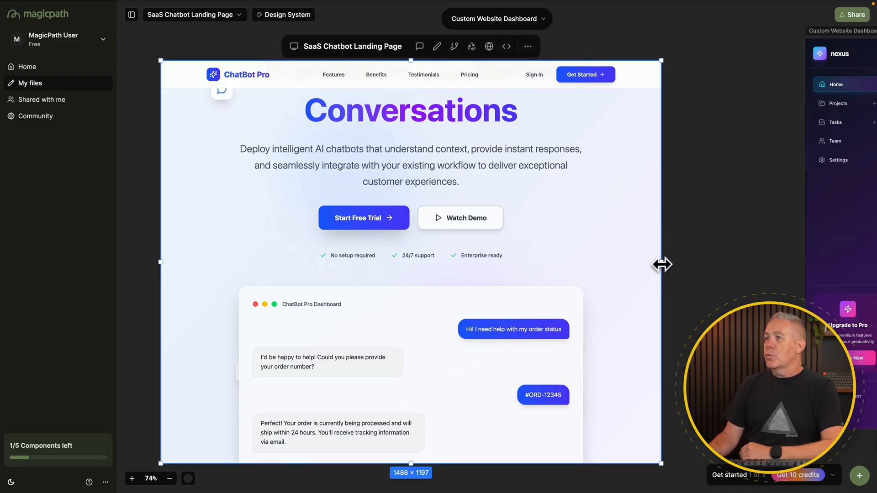
Widen the landing page frame, then narrow it to about 611 px for mobile layout
left_click_drag(661, 264, 758, 257)
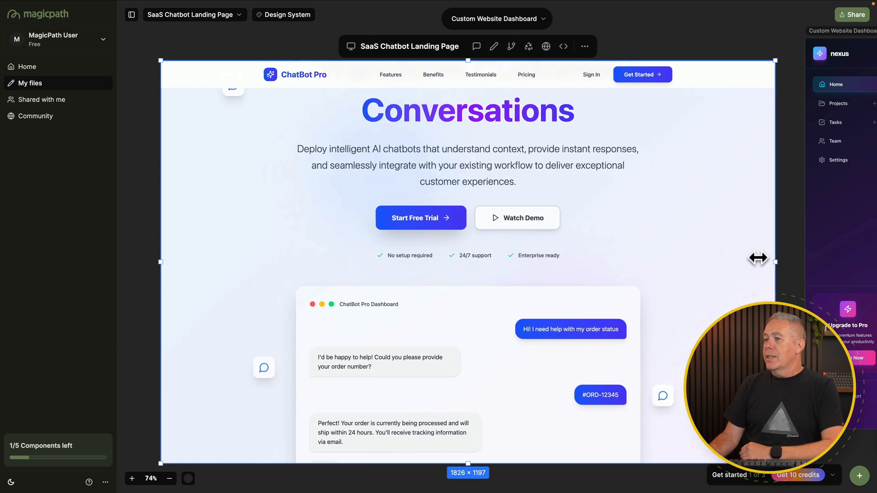
left_click_drag(759, 258, 663, 262)
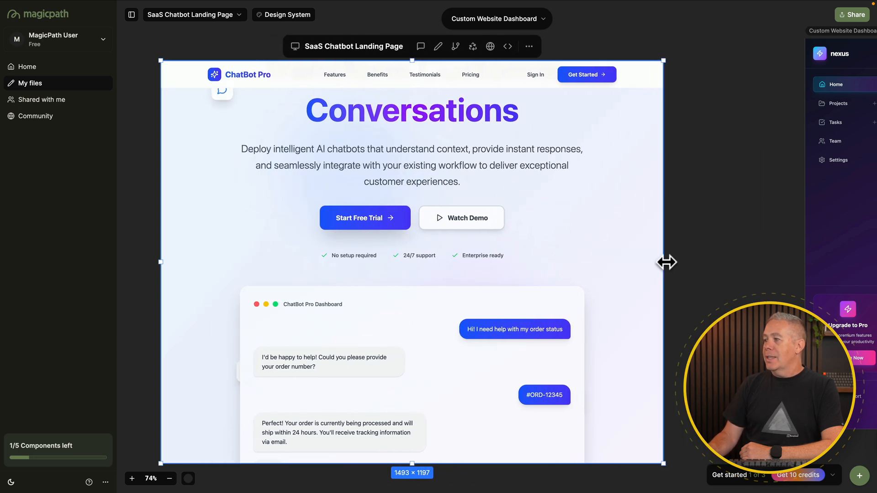
left_click_drag(666, 262, 663, 261)
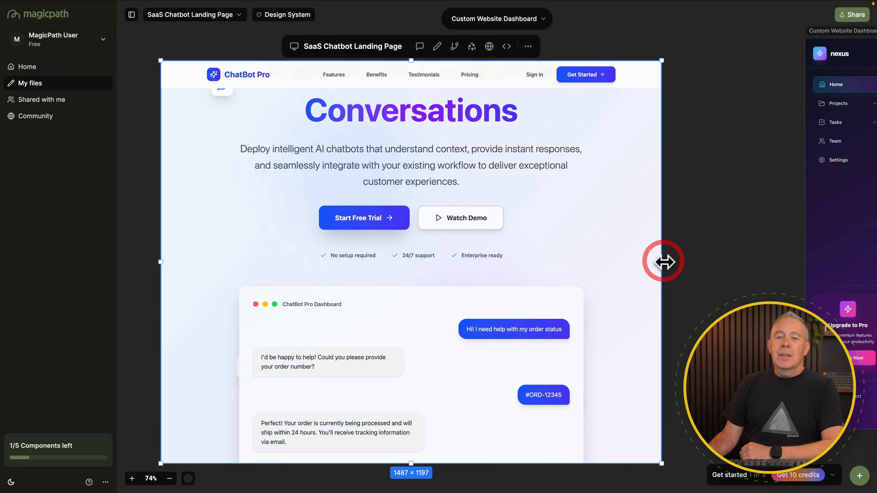
left_click_drag(663, 261, 568, 263)
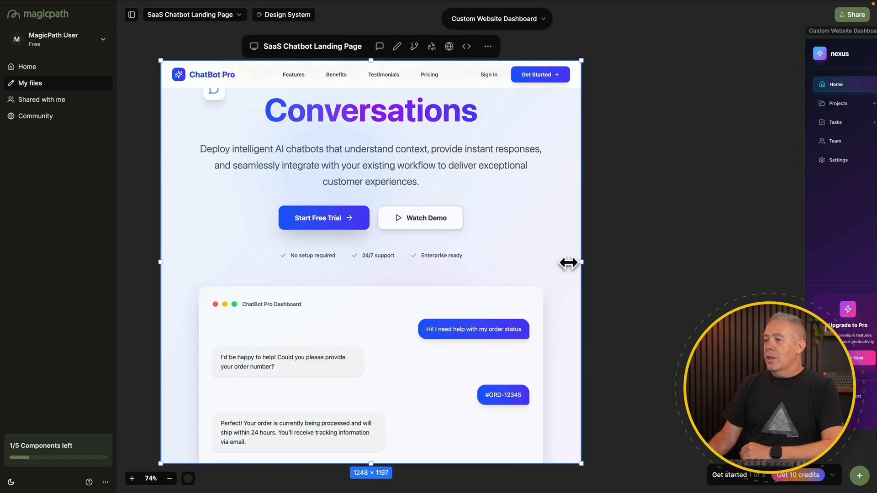
left_click_drag(569, 262, 441, 264)
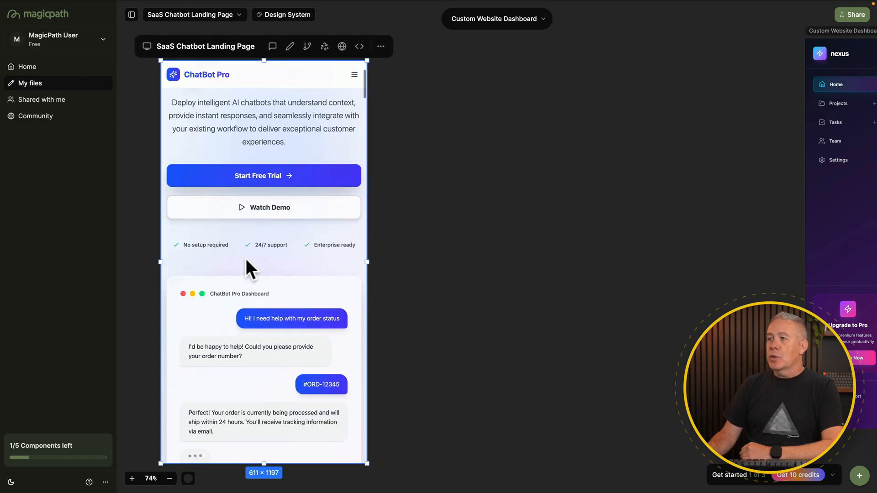
Scroll the phone-width landing page through features and integrations to the Ready to Get Started banner
left_click(354, 74)
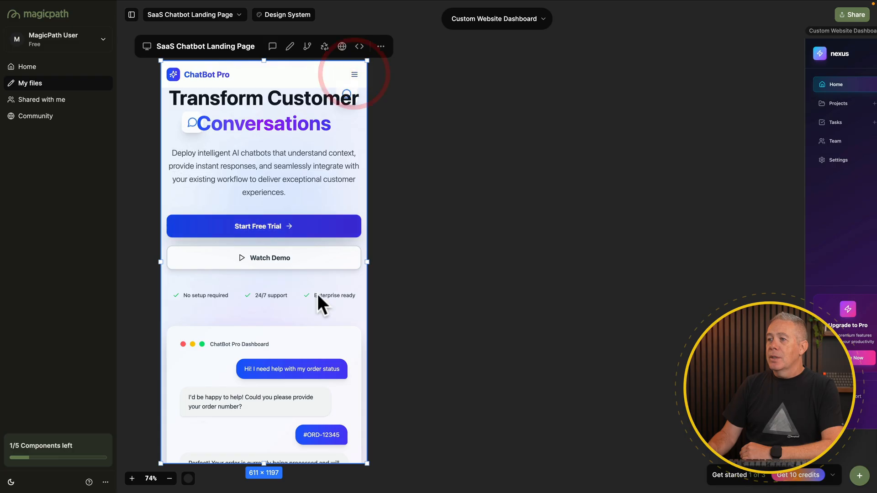
scroll("down", 3)
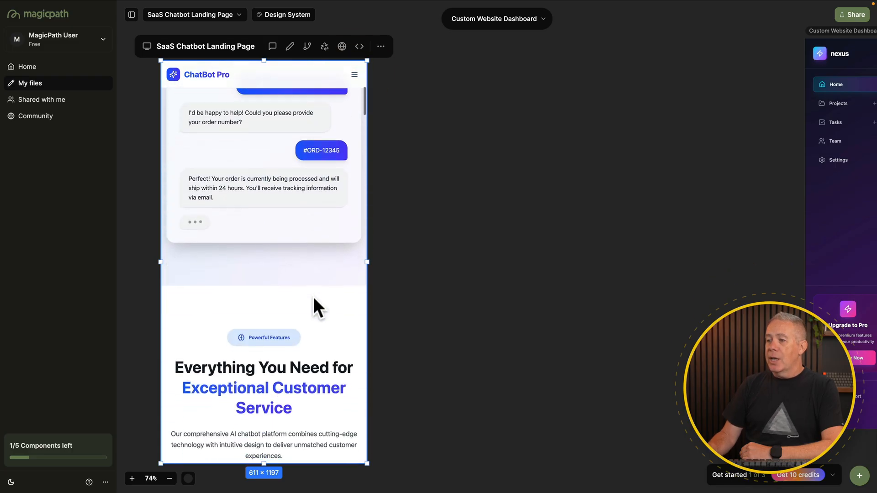
scroll("down", 3)
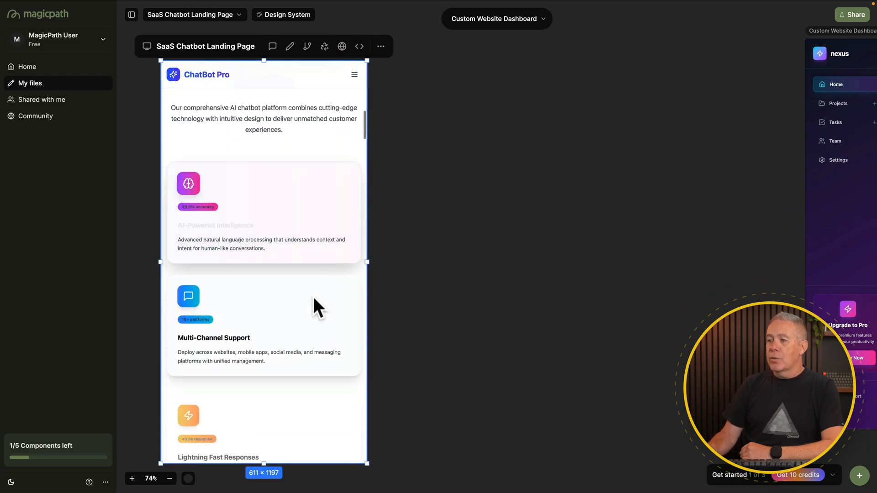
scroll("down", 3)
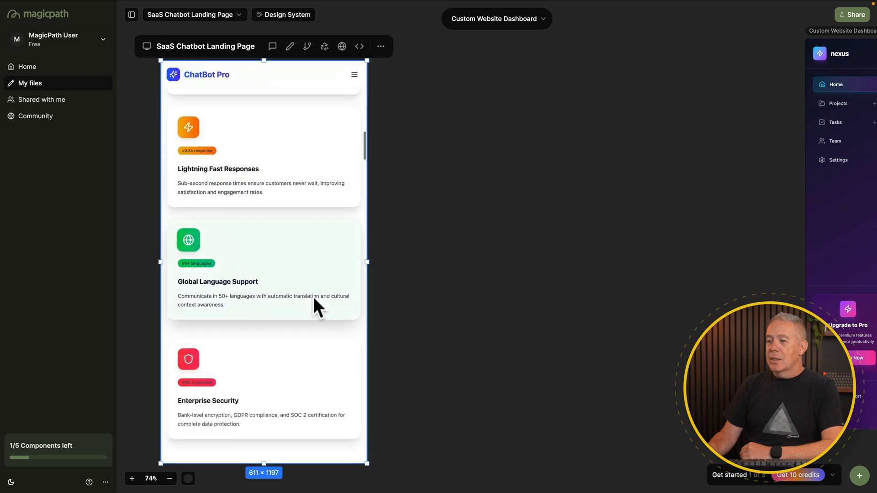
scroll("down", 3)
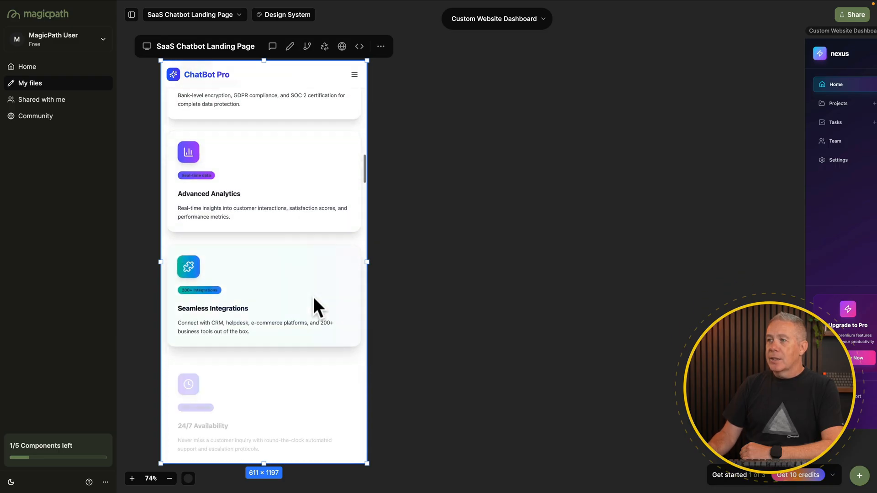
scroll("down", 3)
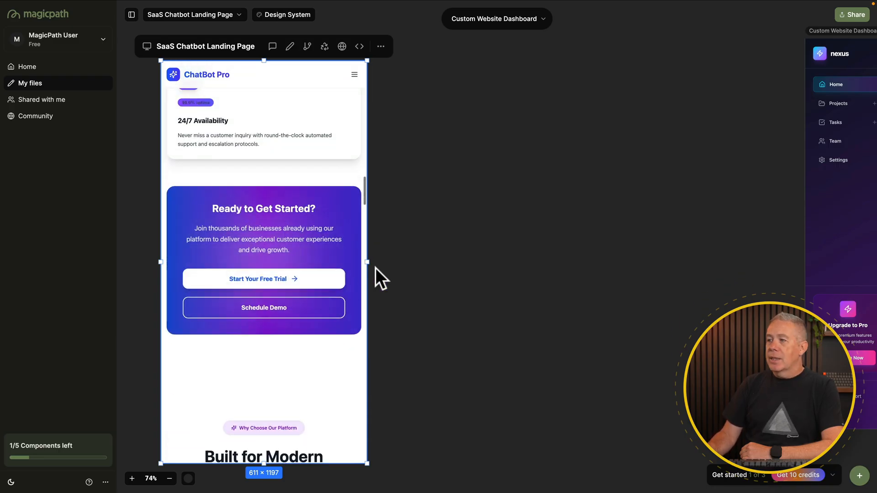
left_click_drag(366, 261, 321, 264)
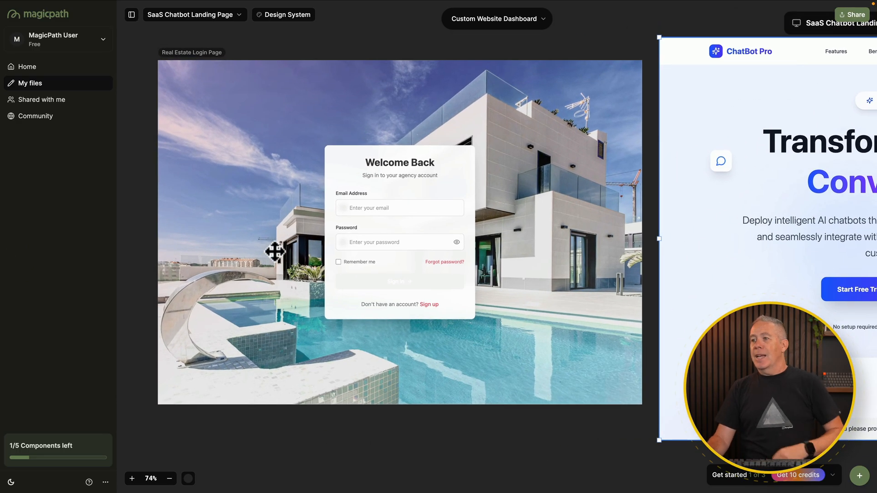
mouse_move(458, 75)
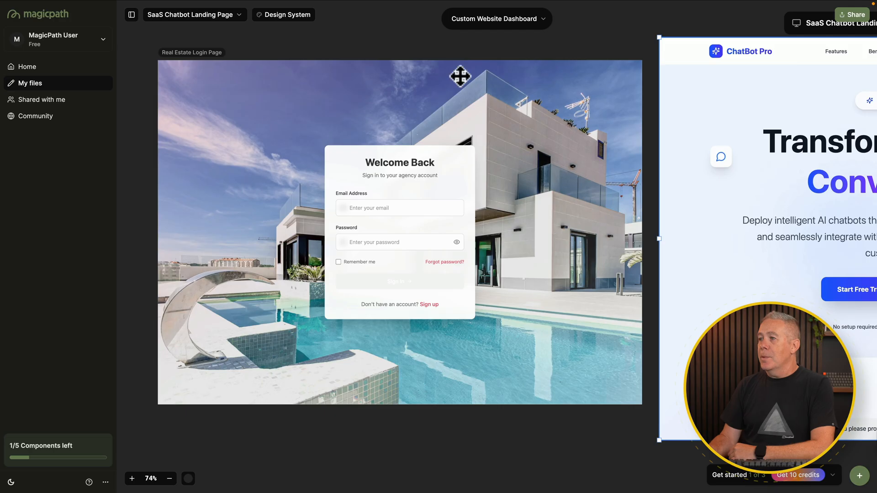
mouse_move(346, 294)
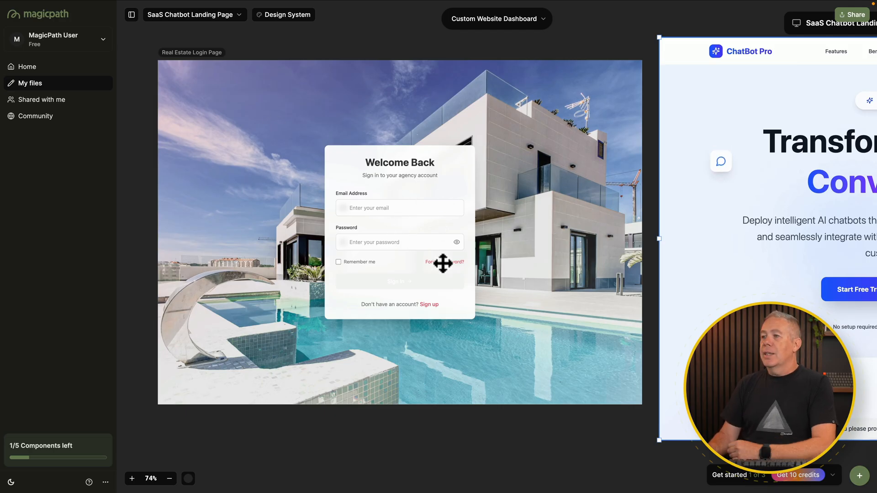
mouse_move(398, 212)
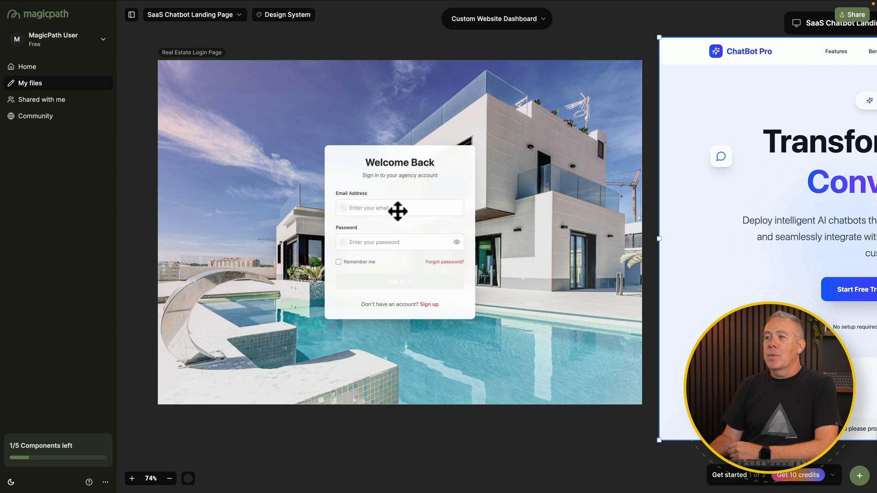
mouse_move(450, 261)
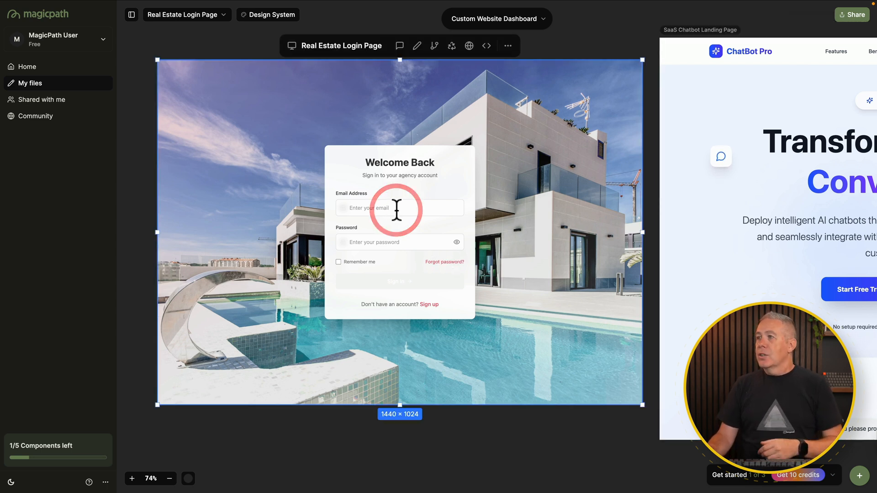
mouse_move(435, 45)
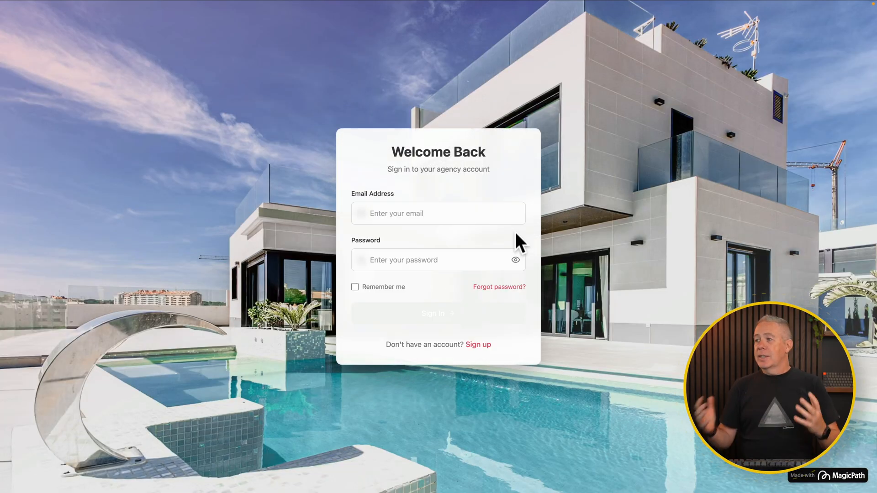
left_click(438, 214)
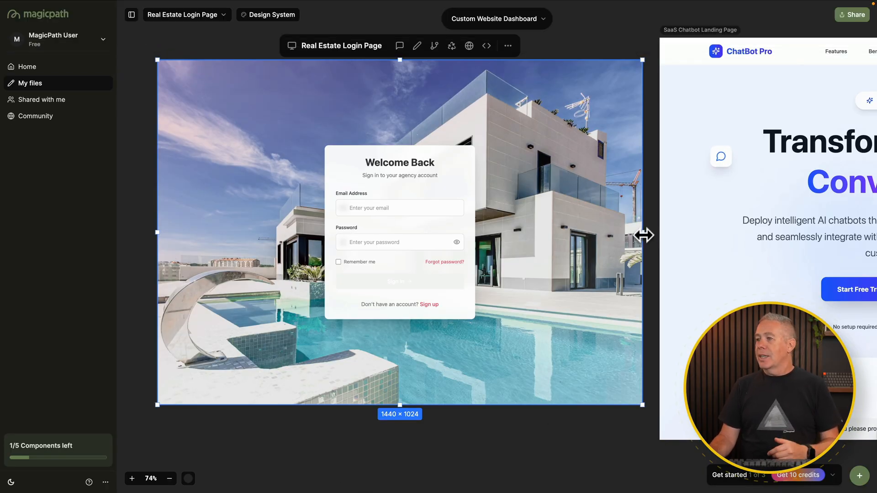
Narrow the login page frame to 424 px, then widen it to about 1356×1024
left_click_drag(643, 235, 301, 235)
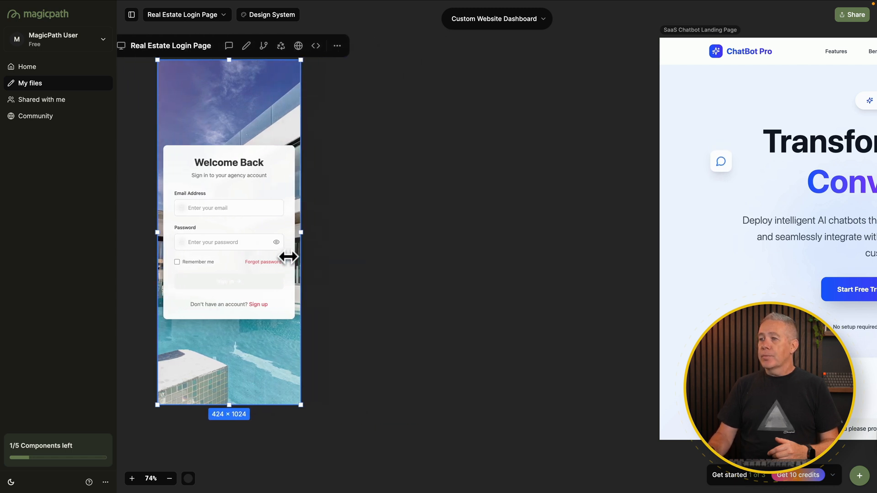
left_click_drag(290, 257, 541, 273)
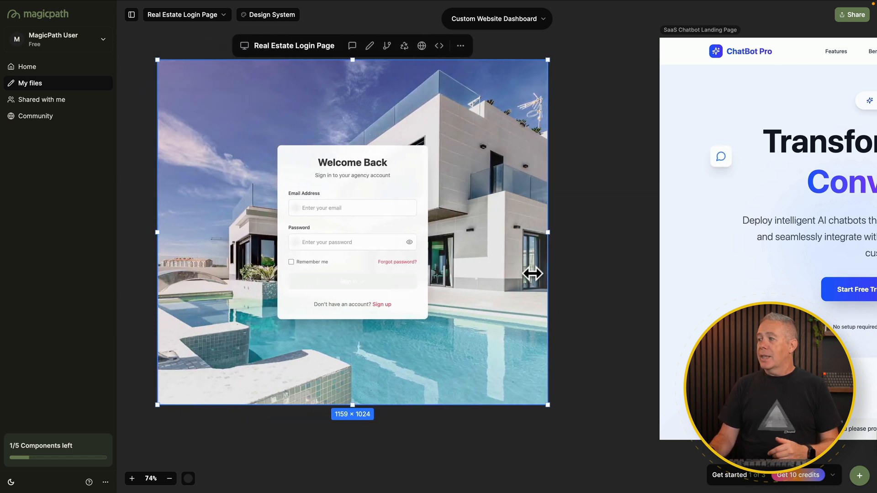
left_click_drag(531, 273, 598, 279)
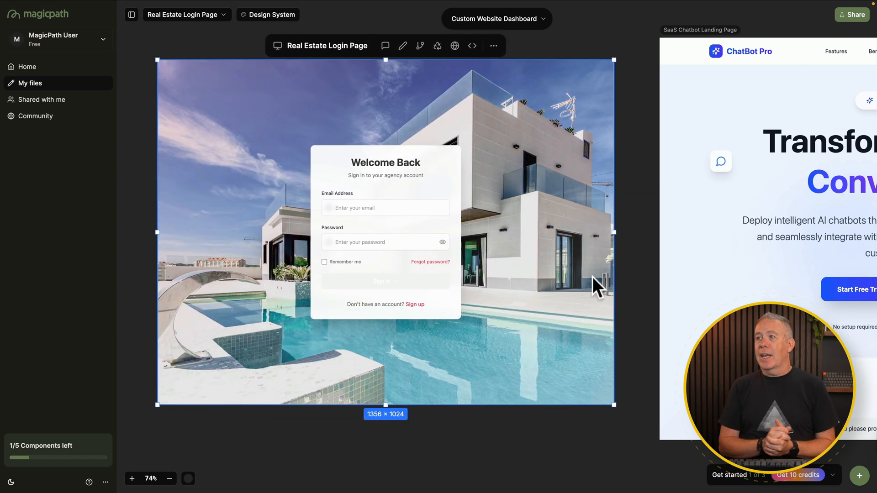